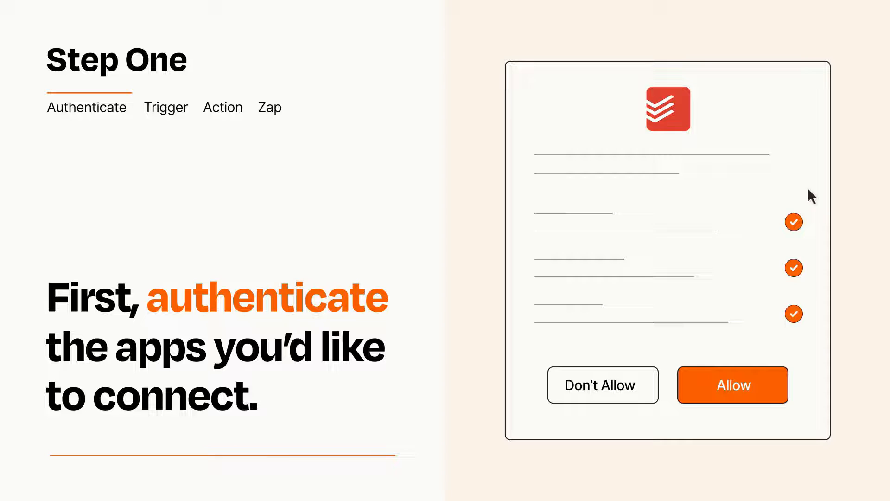
{"action": "mouse_move", "coordinate": [784, 417]}
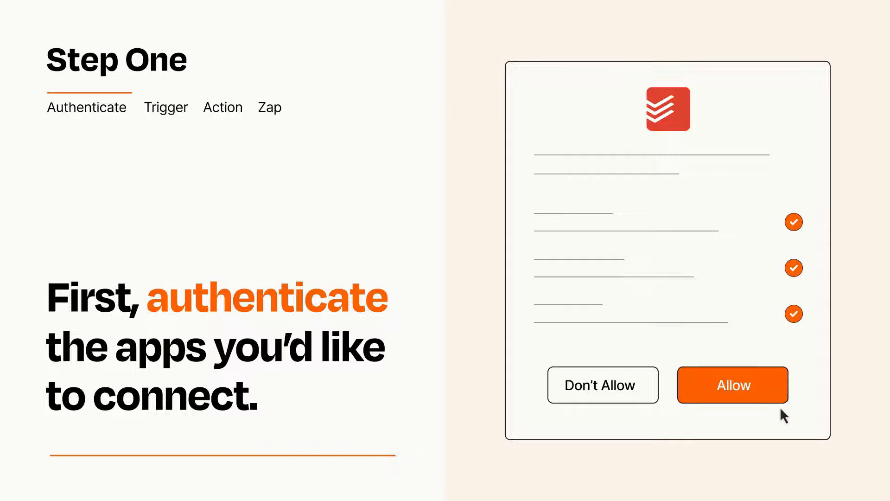
Step: Allow the task app access so Zapier can connect to it
{"action": "left_click", "coordinate": [732, 385]}
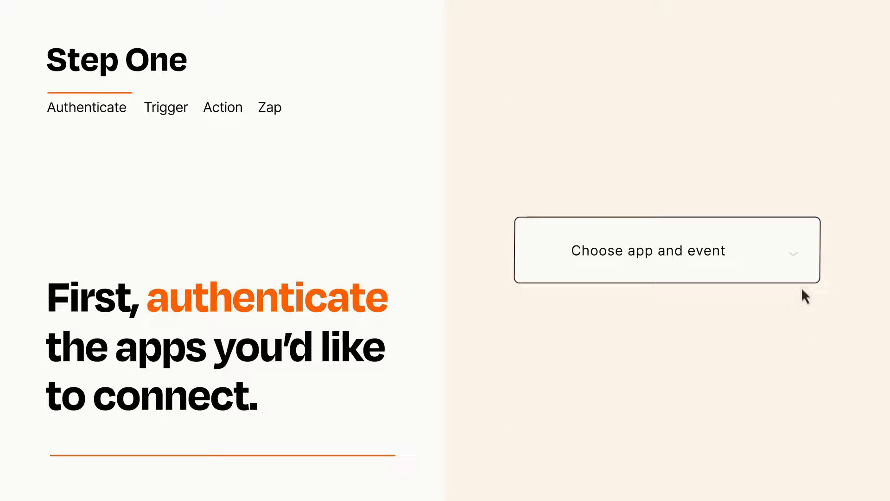
Step: Choose New Task as the trigger event and continue to the action step
{"action": "left_click", "coordinate": [666, 250]}
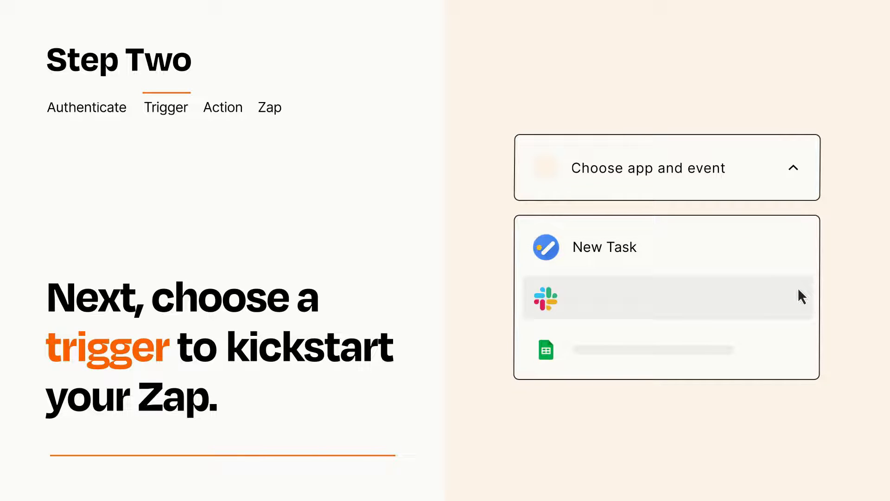
{"action": "mouse_move", "coordinate": [801, 354]}
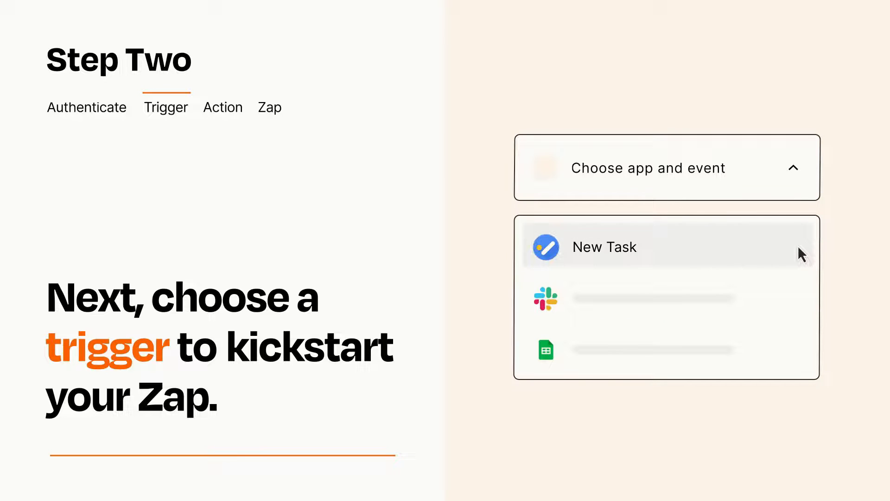
{"action": "mouse_move", "coordinate": [800, 259]}
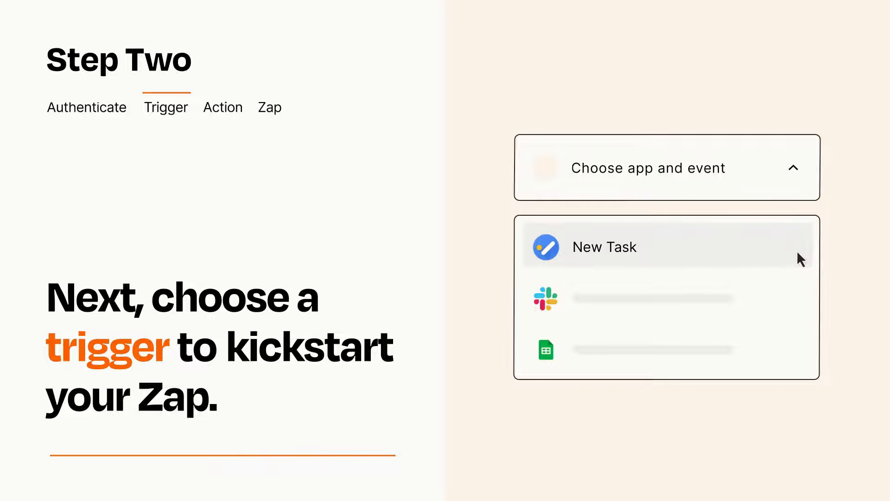
{"action": "left_click", "coordinate": [603, 247]}
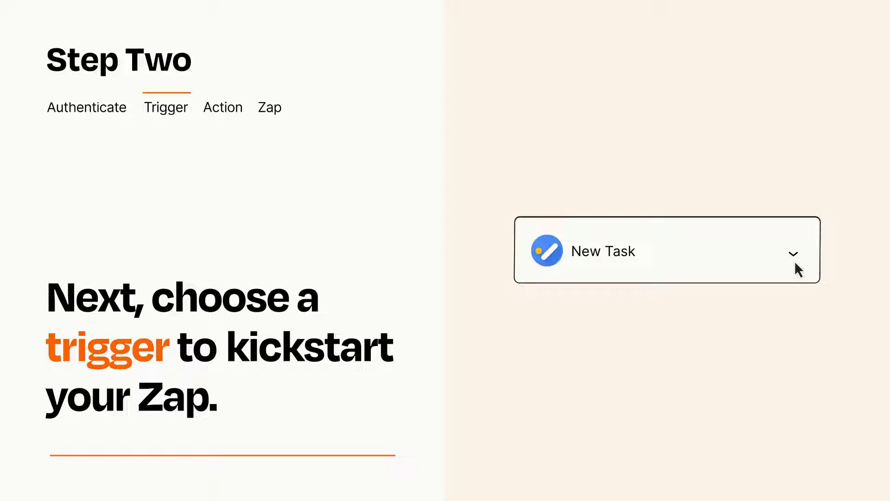
{"action": "mouse_move", "coordinate": [809, 263]}
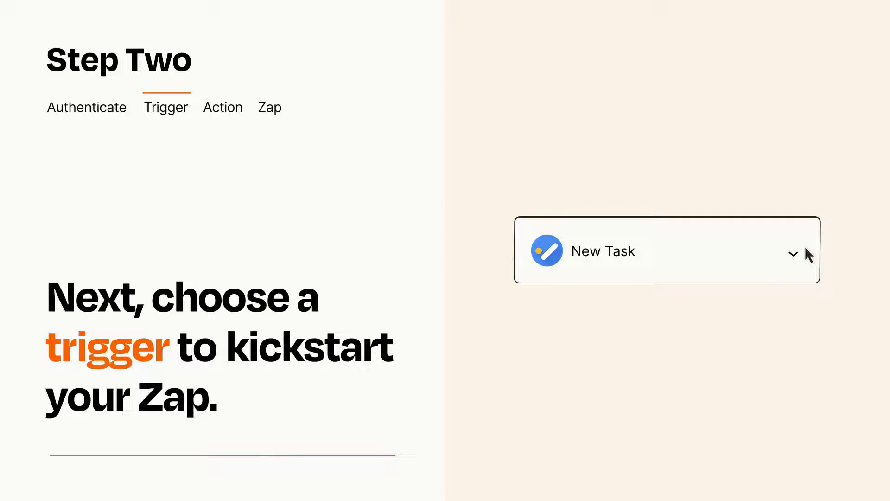
{"action": "left_click", "coordinate": [222, 106]}
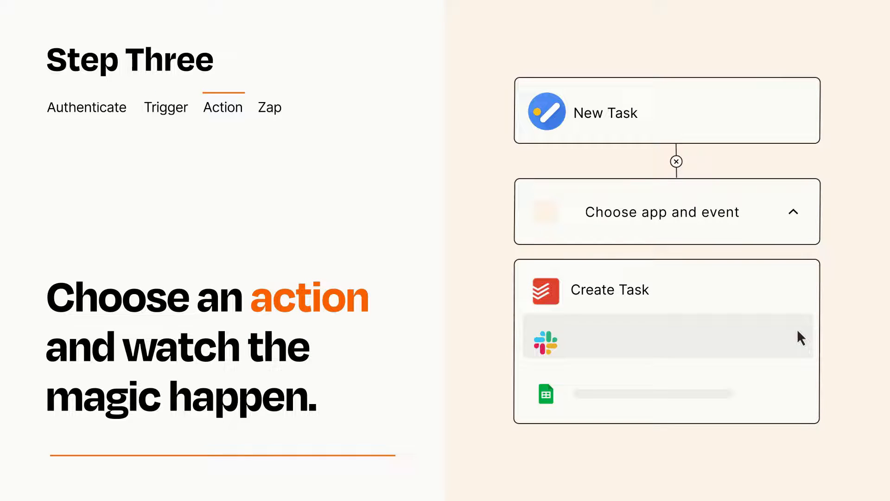
{"action": "mouse_move", "coordinate": [801, 399]}
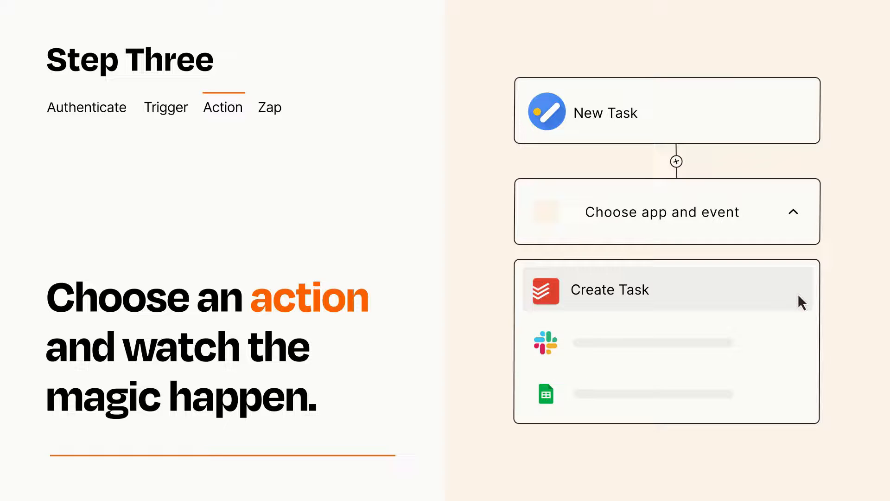
Step: Choose Create Task as the action event following the trigger
{"action": "left_click", "coordinate": [610, 289]}
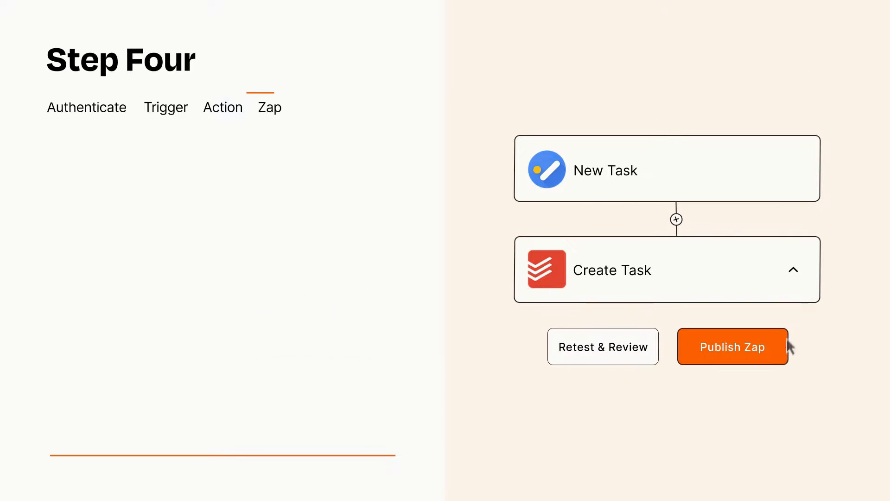
Step: Publish the Zap so the New Task → Create Task workflow turns on
{"action": "left_click", "coordinate": [733, 346]}
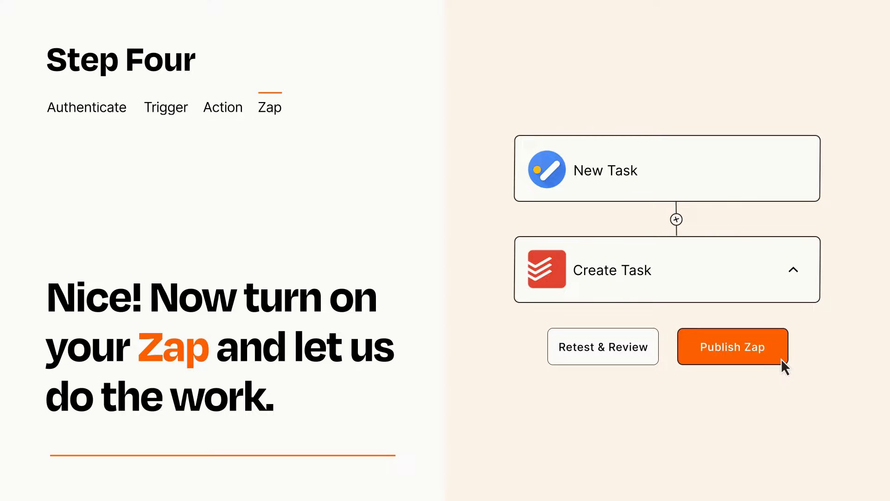
{"action": "left_click", "coordinate": [732, 346]}
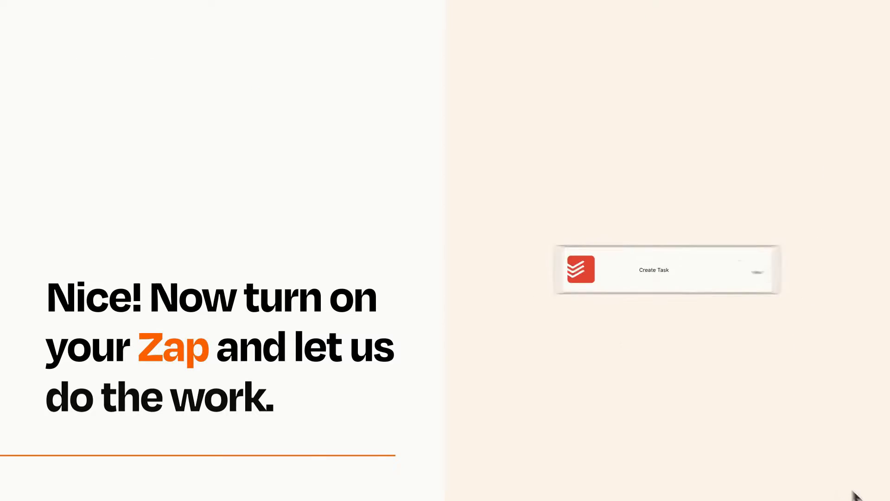